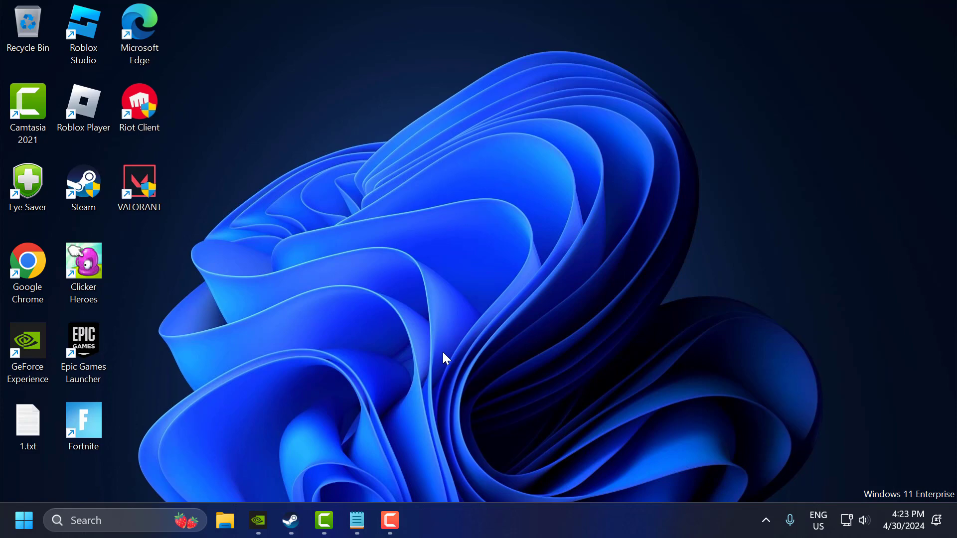
# Paste '-autoconfig -windowed' into Clicker Heroes' launch options in its Steam Properties
pyautogui.click(290, 520)
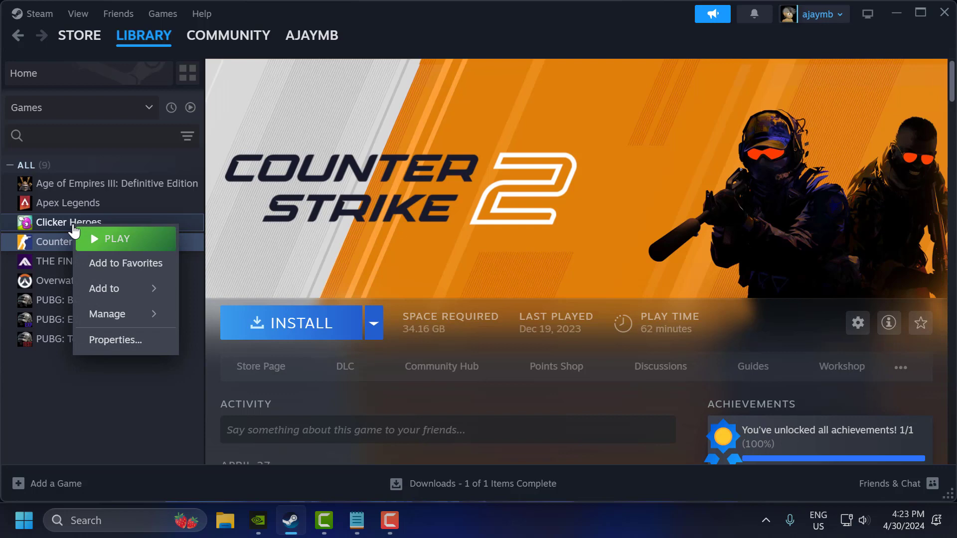
pyautogui.click(115, 340)
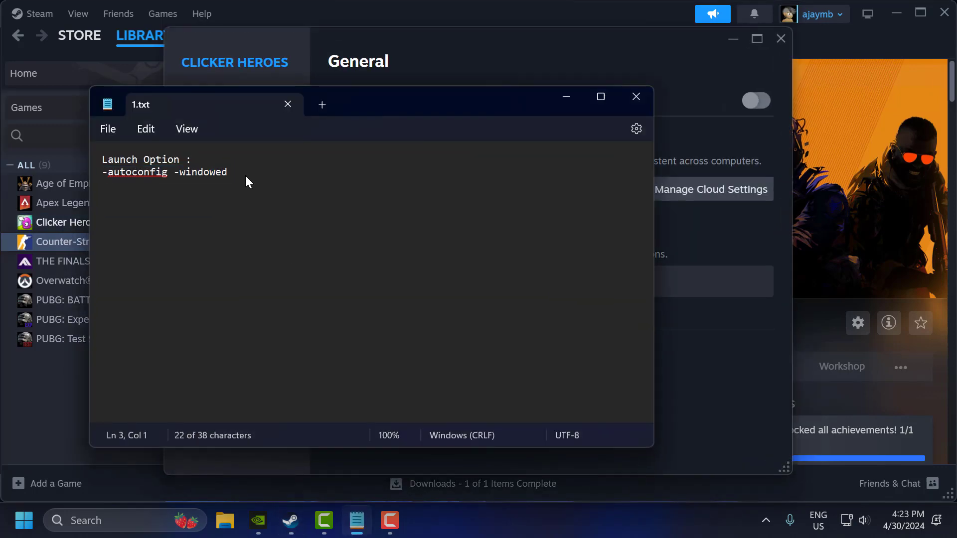
pyautogui.rightClick(152, 171)
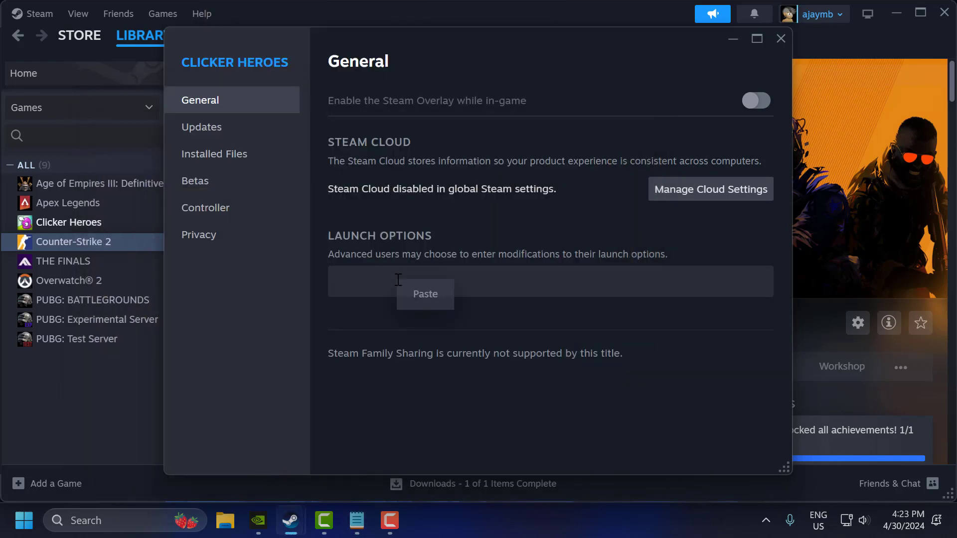
pyautogui.click(425, 294)
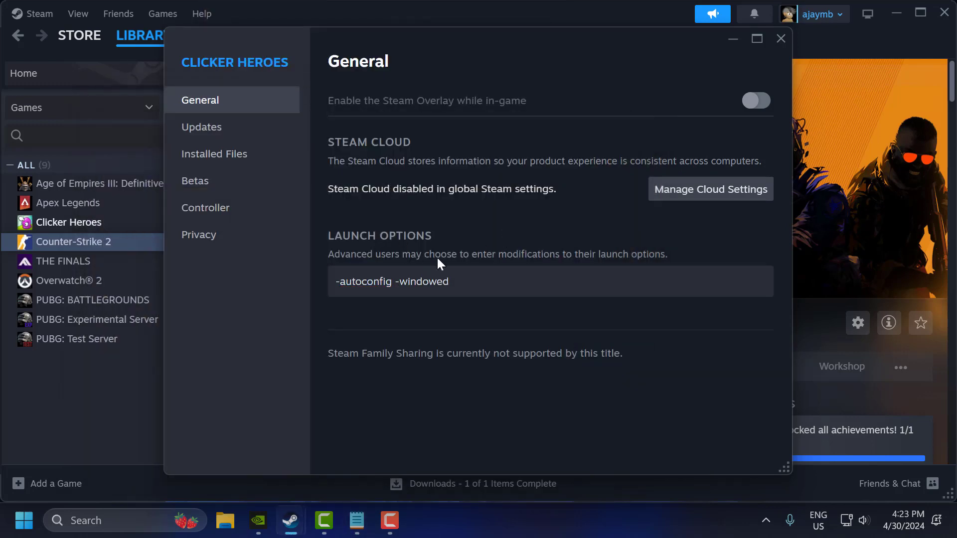
pyautogui.moveTo(379, 211)
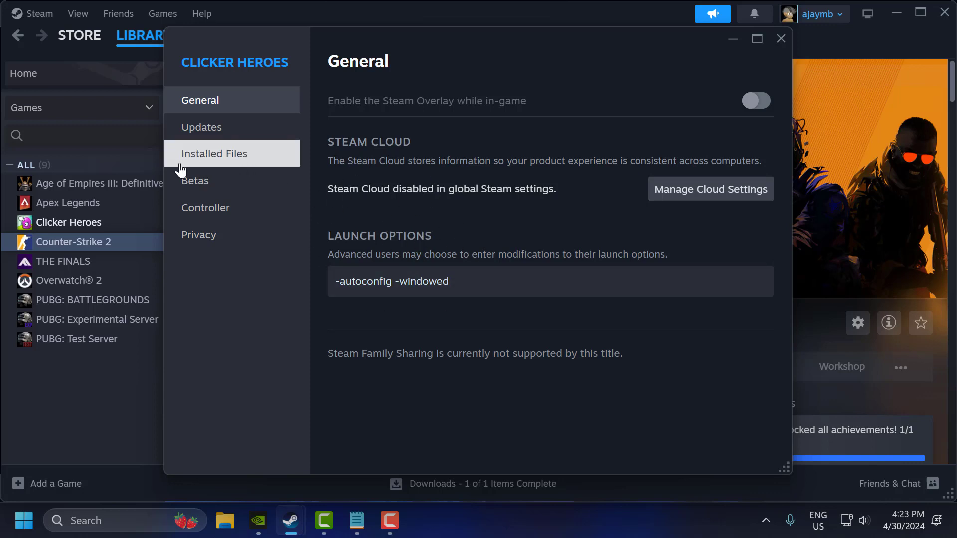
# Start an integrity check of Clicker Heroes' installed game files
pyautogui.click(214, 153)
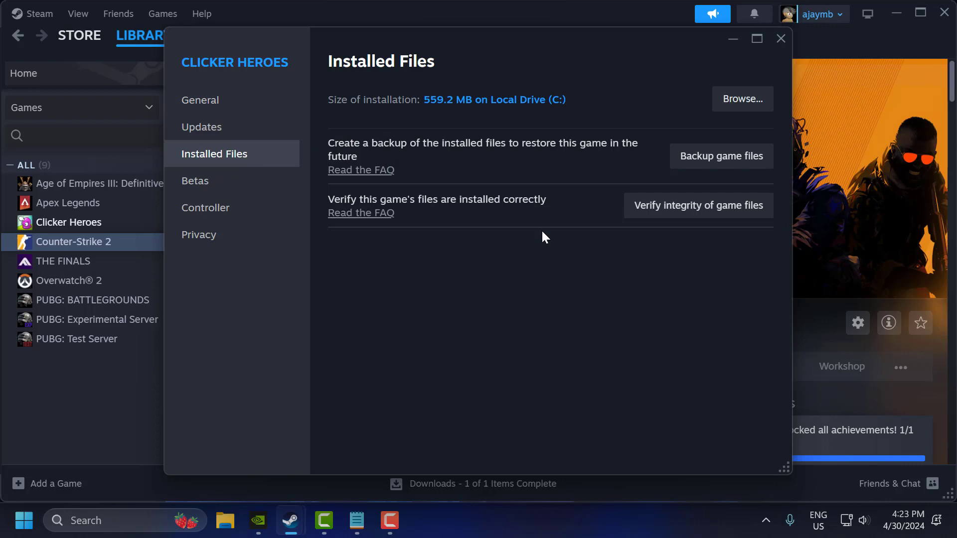
pyautogui.click(698, 205)
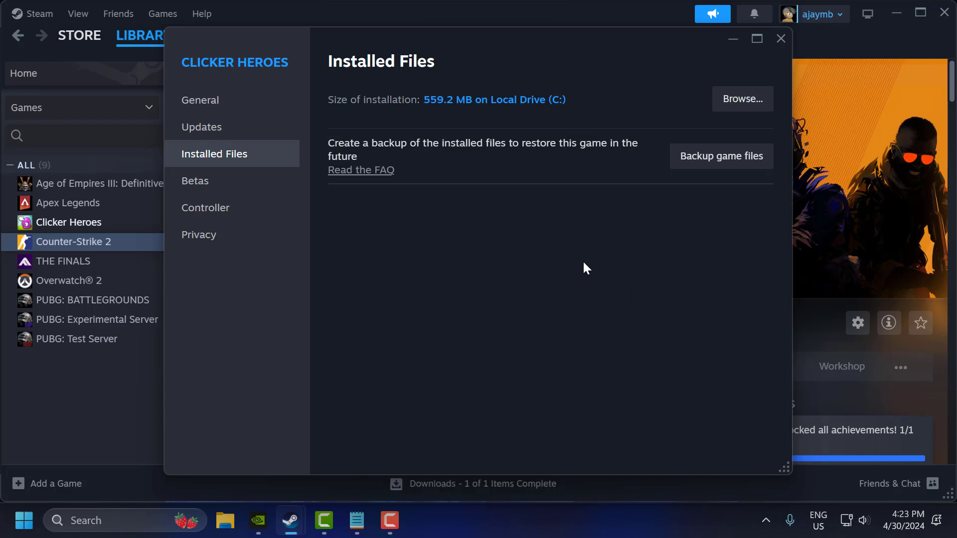
pyautogui.moveTo(583, 275)
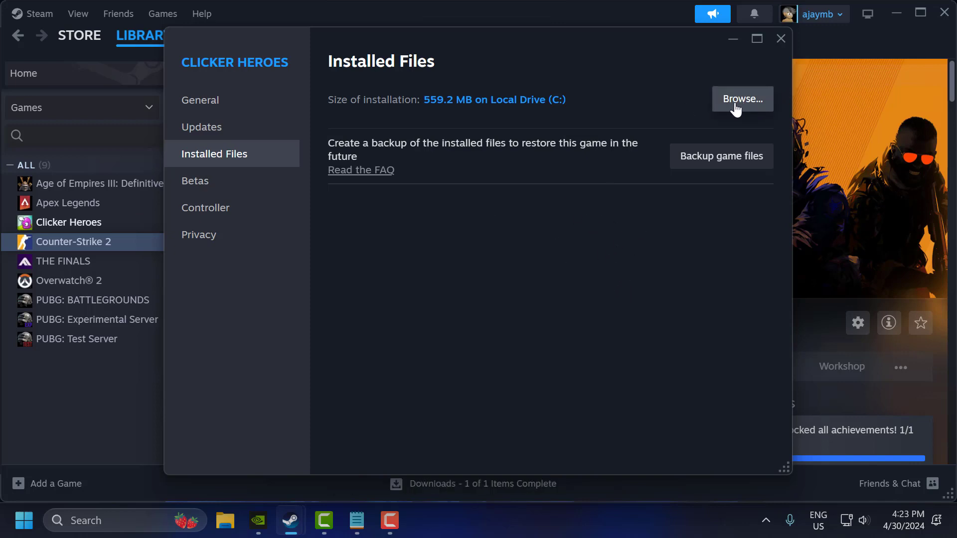
# Enable Disable fullscreen optimizations and Run as administrator on Clicker Heroes.exe's Compatibility tab
pyautogui.click(742, 98)
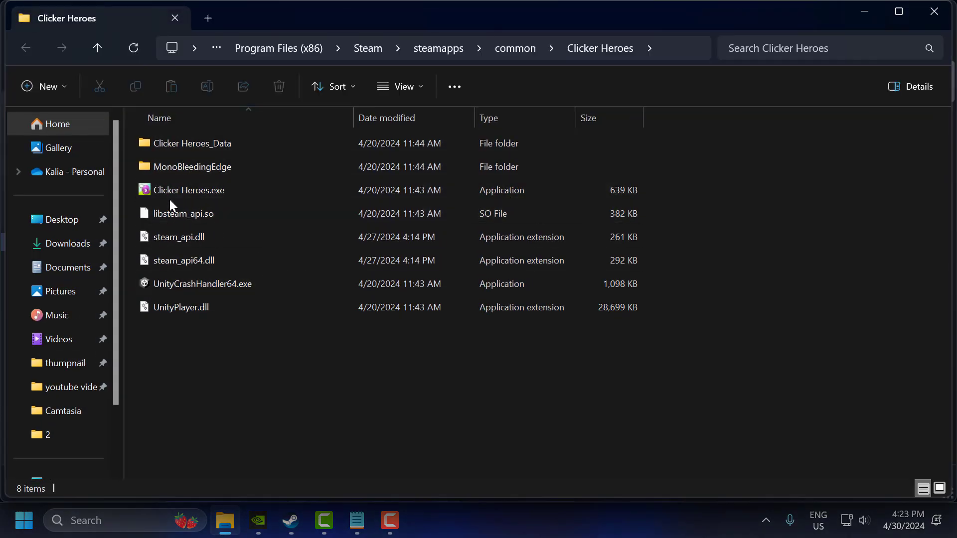
pyautogui.rightClick(189, 190)
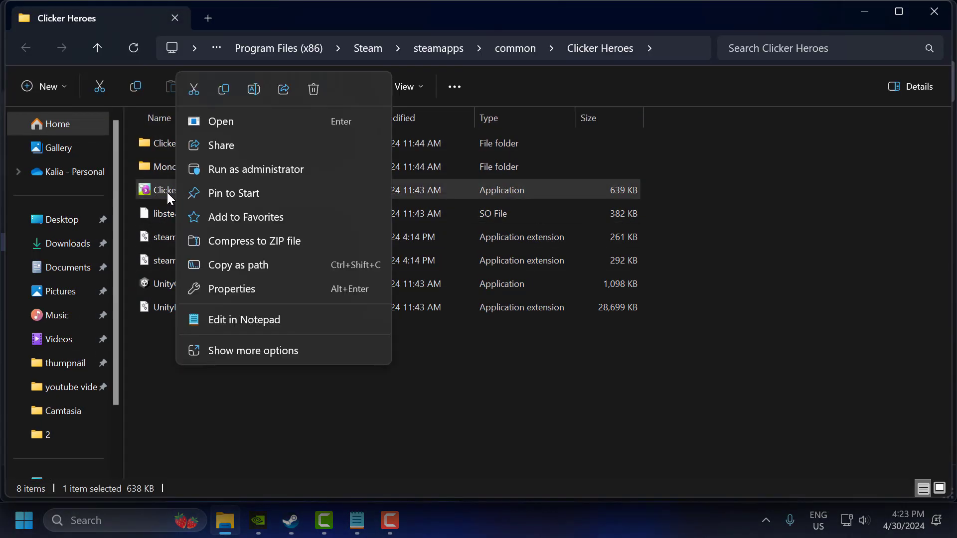
pyautogui.click(231, 288)
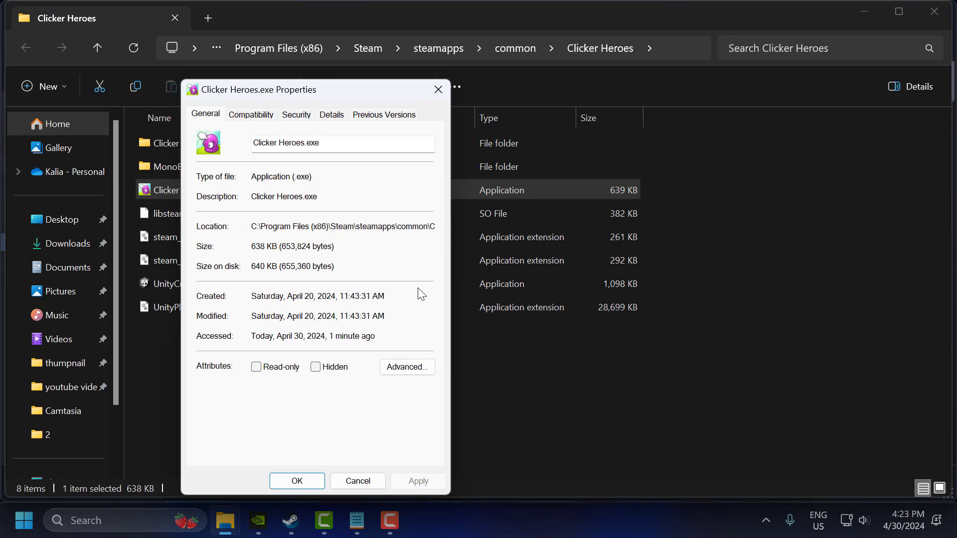
pyautogui.click(250, 114)
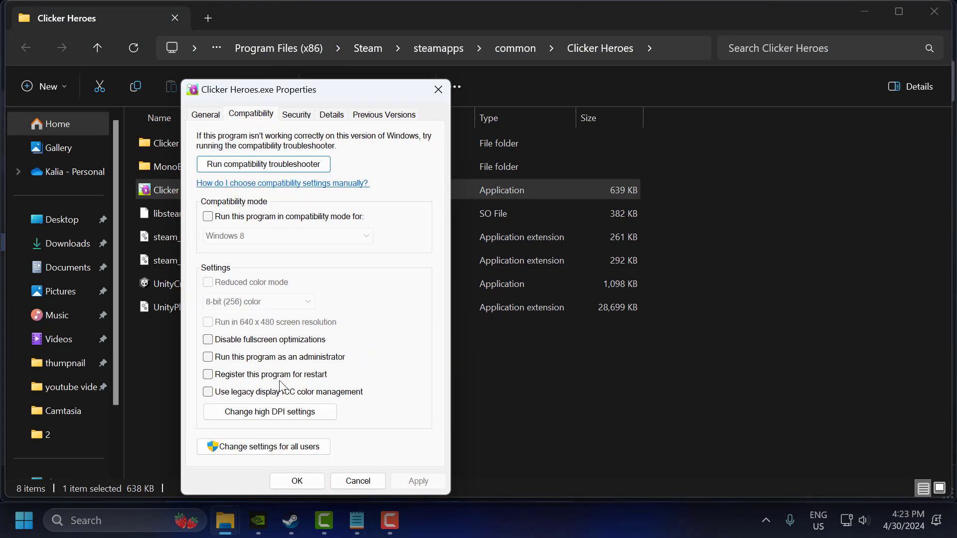
pyautogui.click(207, 340)
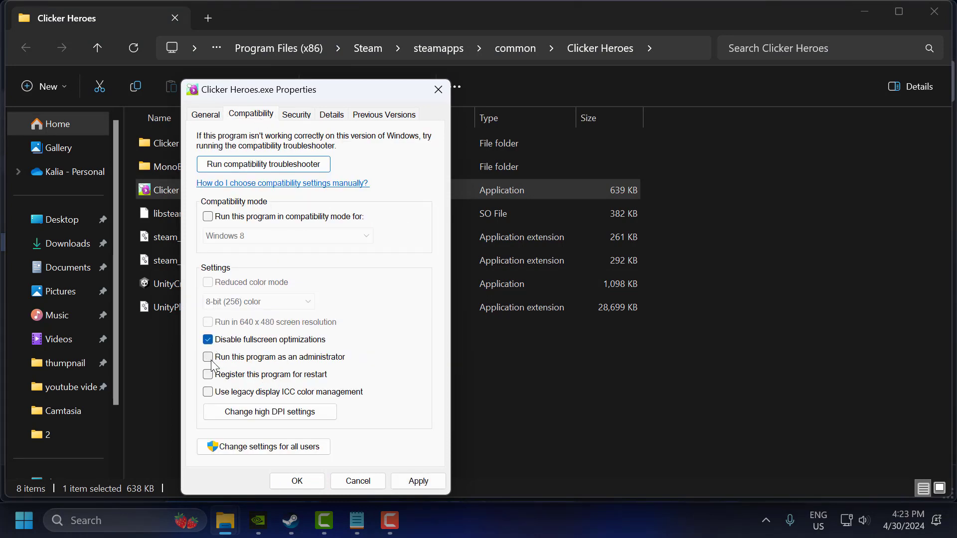
pyautogui.click(207, 356)
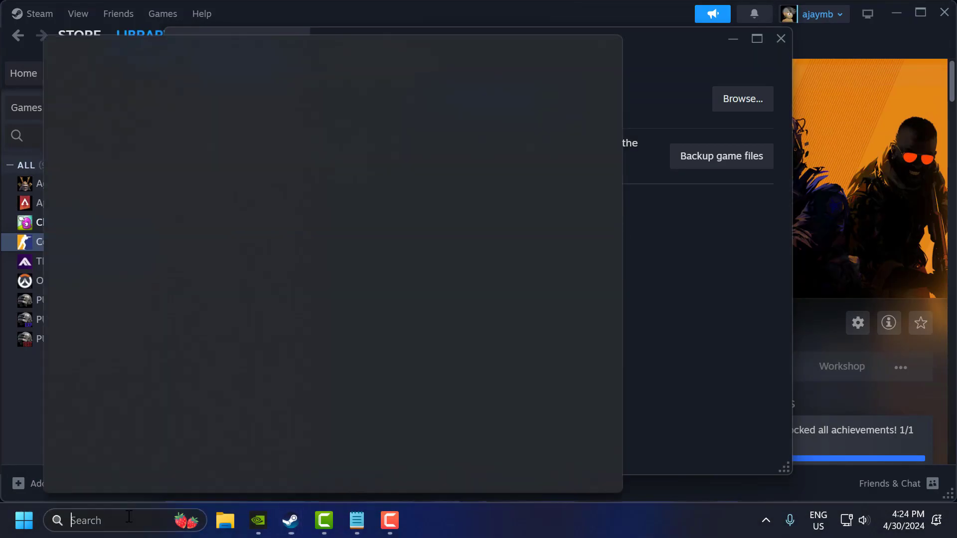
# Search 'check for updates', start a Windows Update check, and close Settings
pyautogui.write('check for updates')
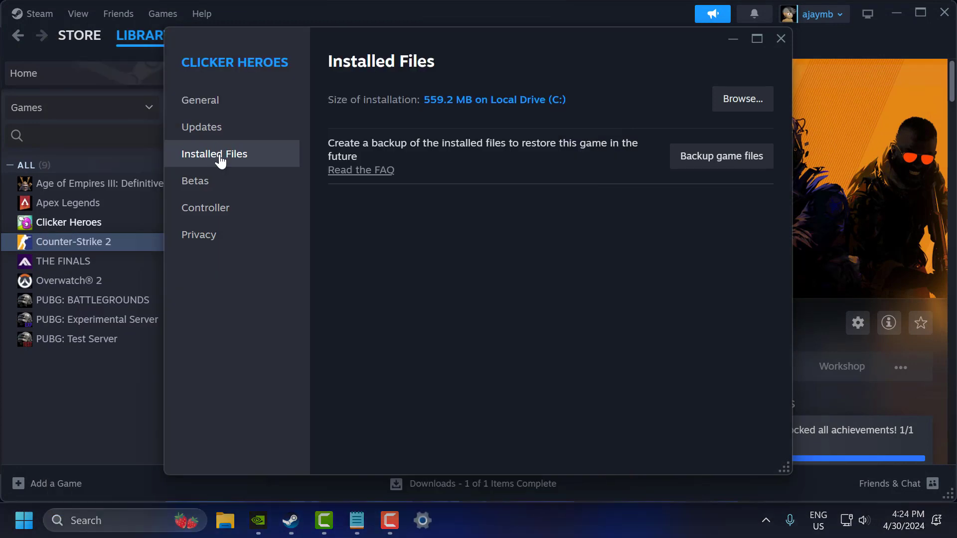
pyautogui.click(422, 520)
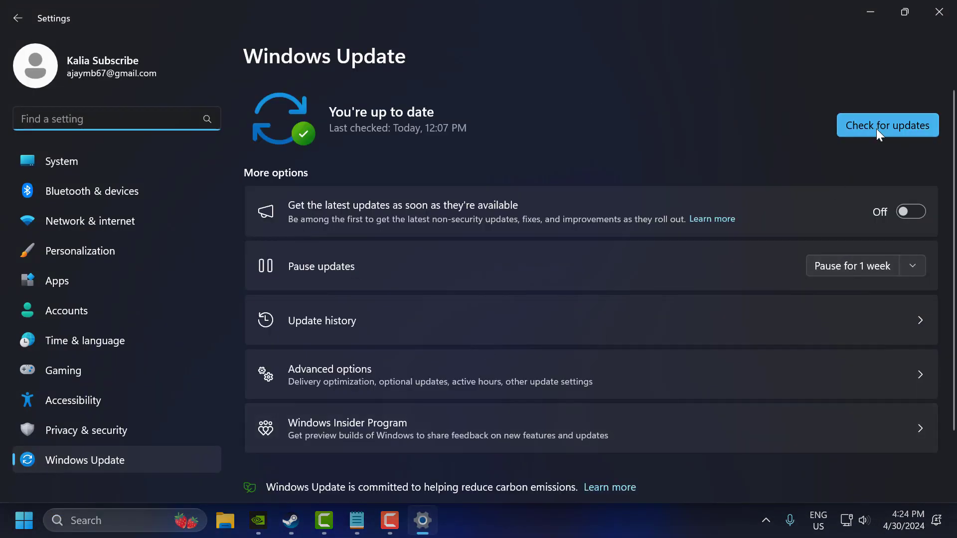
pyautogui.click(887, 125)
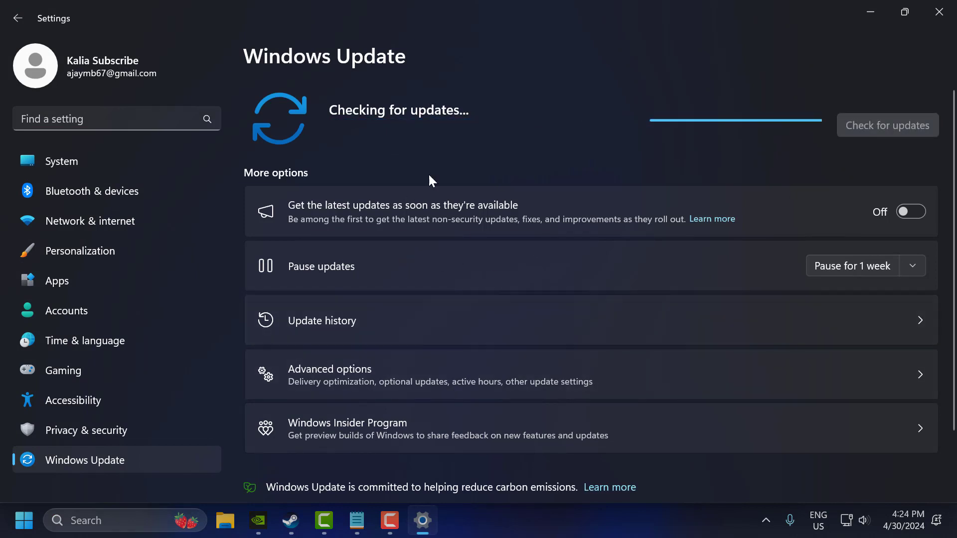
pyautogui.moveTo(352, 212)
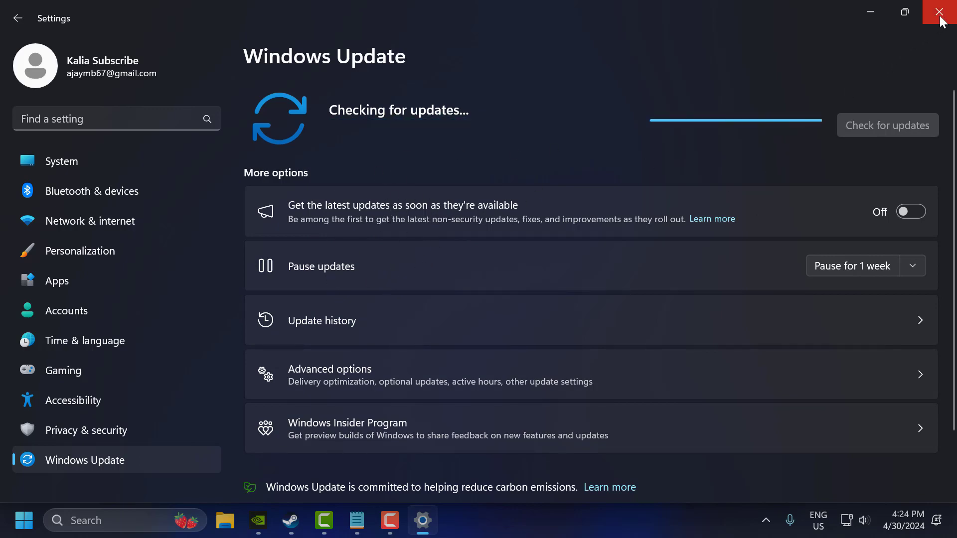
pyautogui.click(948, 12)
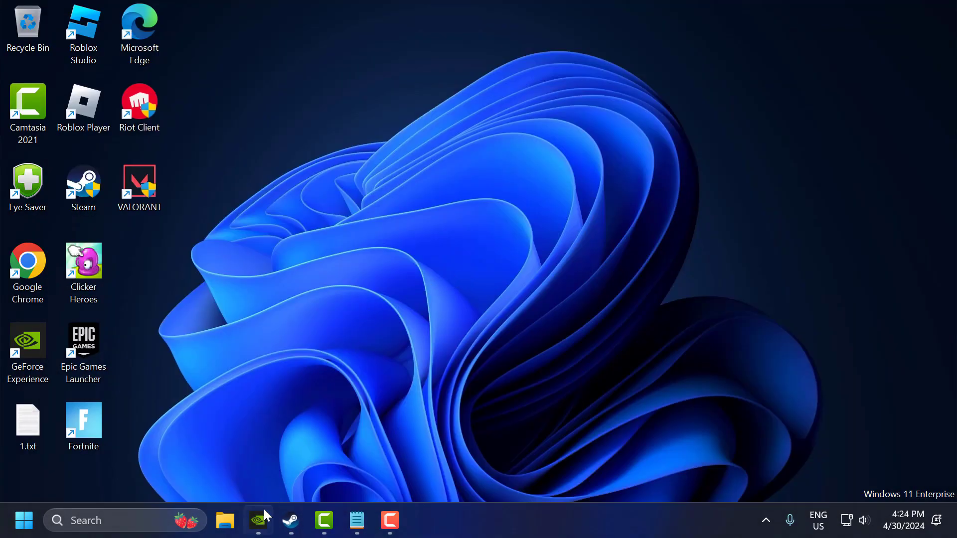
# Check for driver updates in GeForce Experience, confirming Game Ready Driver 474.82 is current
pyautogui.click(258, 520)
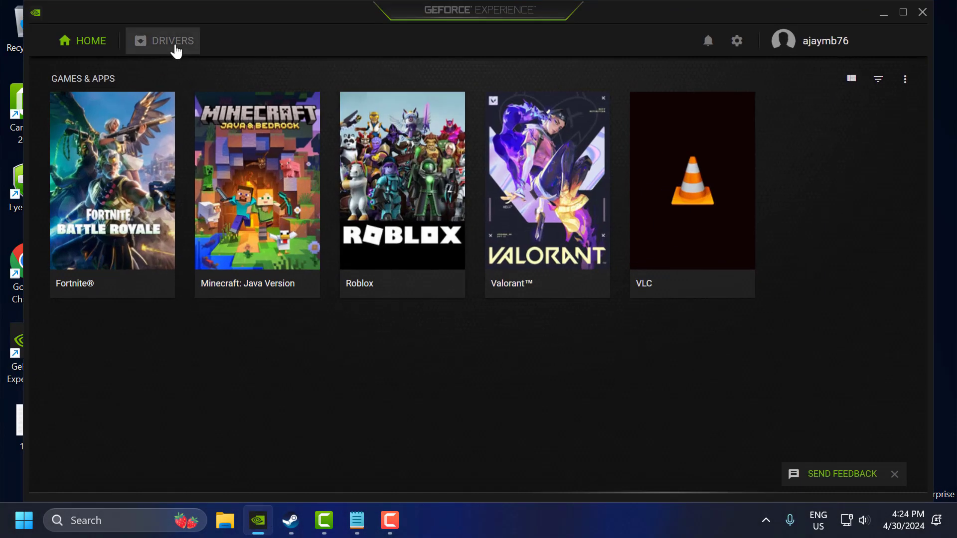
pyautogui.click(172, 40)
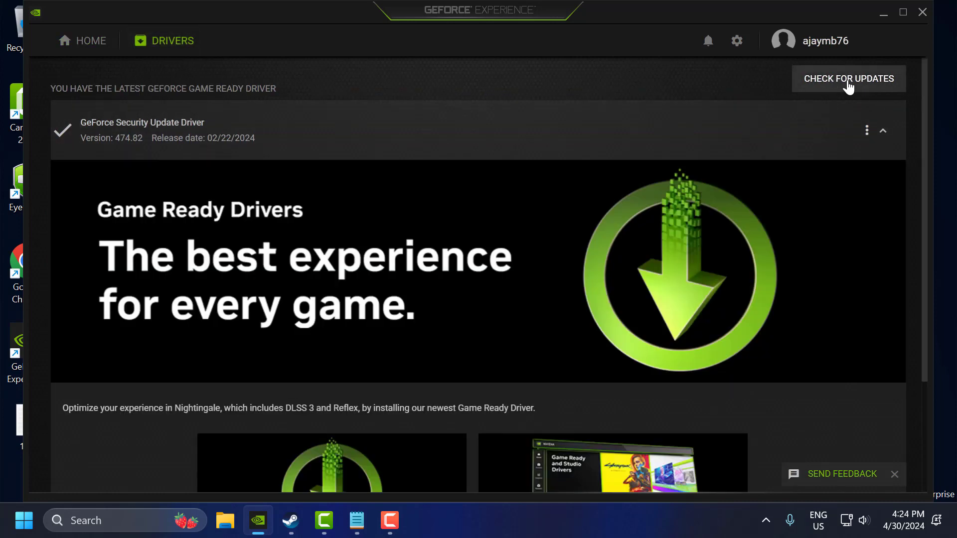
pyautogui.click(848, 78)
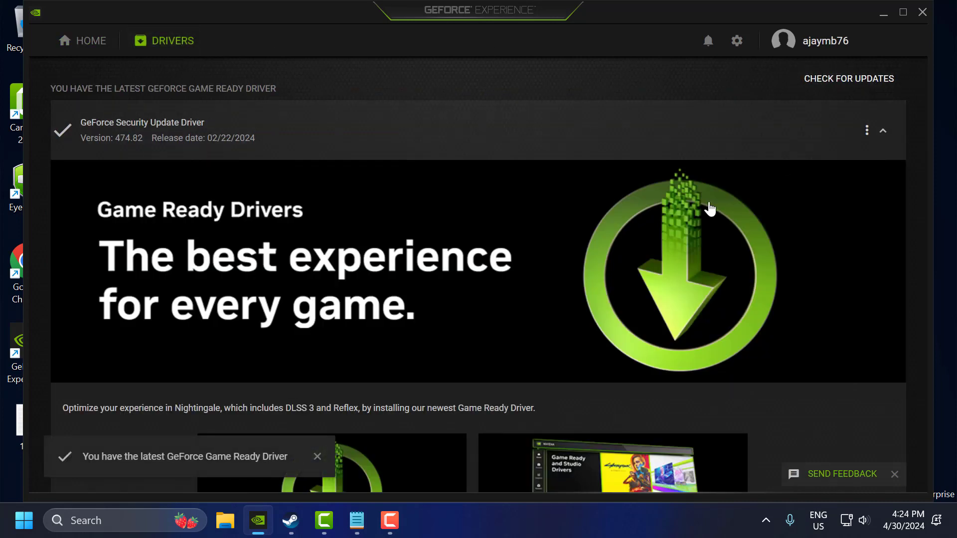